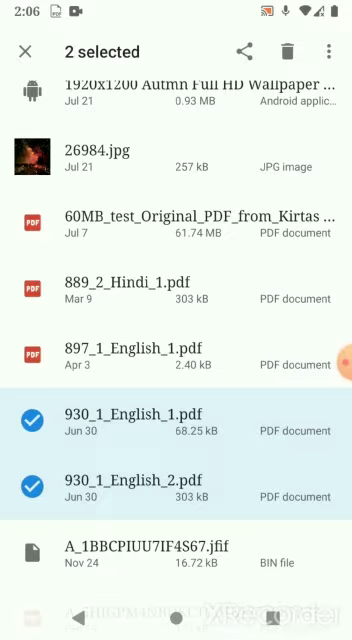
Step: Open the share sheet for 930_1_English_1.pdf and 930_1_English_2.pdf
scroll("down", 3)
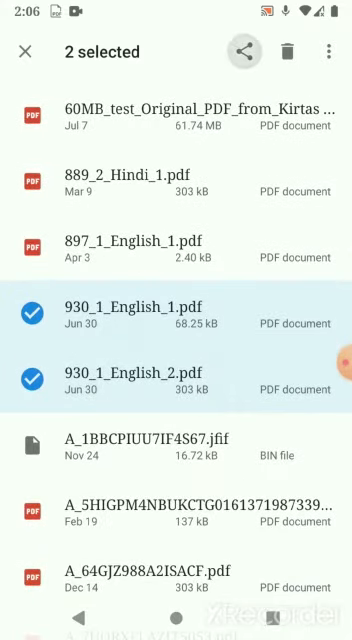
left_click(243, 52)
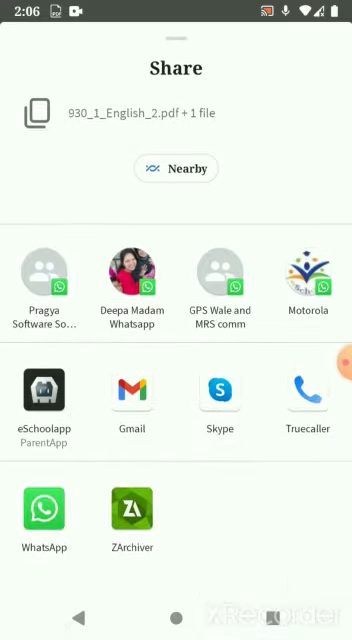
Step: Share both 930_1_English PDFs to eSchoolapp ParentApp
left_click(44, 391)
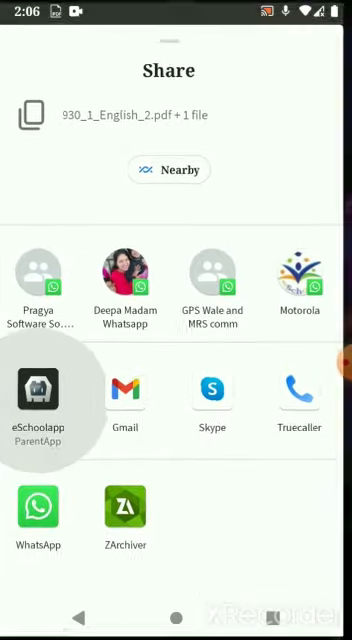
left_click(40, 388)
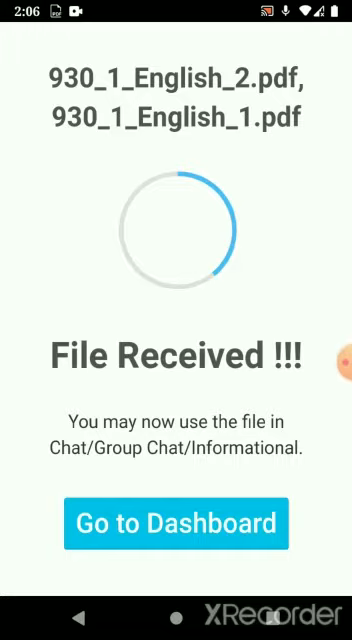
Step: Go from the file-received screen to the dashboard and scroll to the group chat
left_click(176, 523)
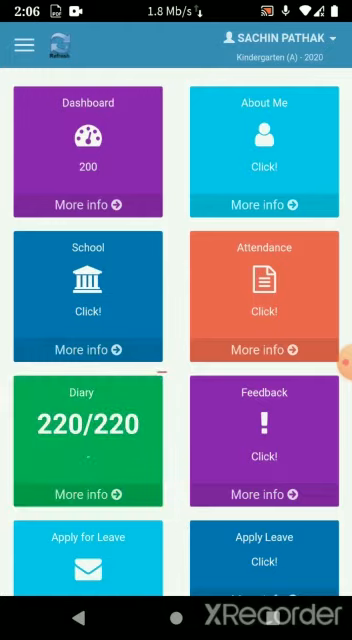
scroll("down", 3)
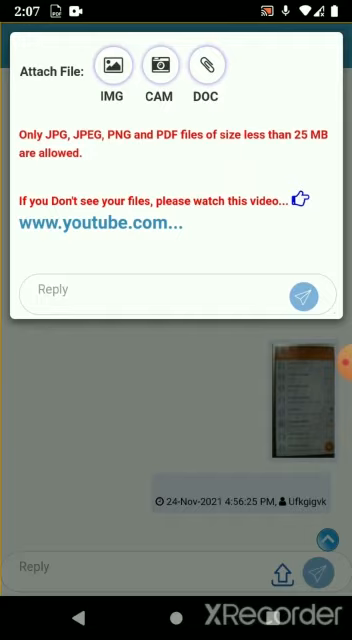
Step: Attach the received PDF as a DOC and focus the Reply field
left_click(205, 66)
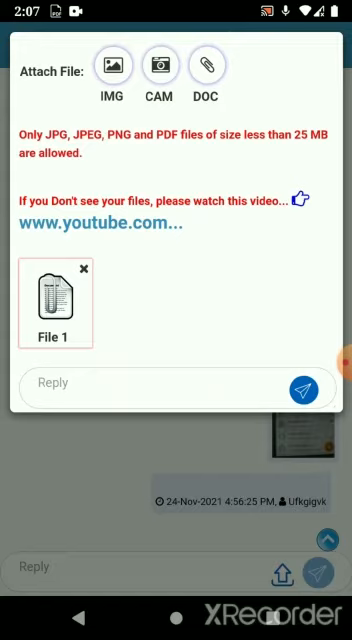
left_click(130, 383)
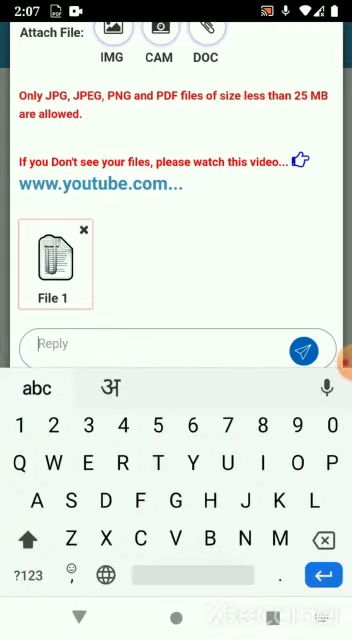
Step: Send the attached PDF with the reply 'This is your test'
type("This")
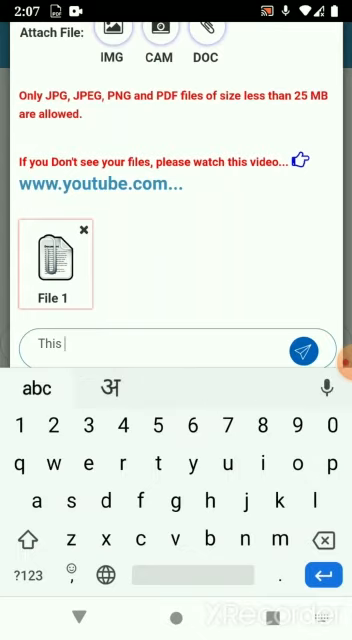
type("is your test")
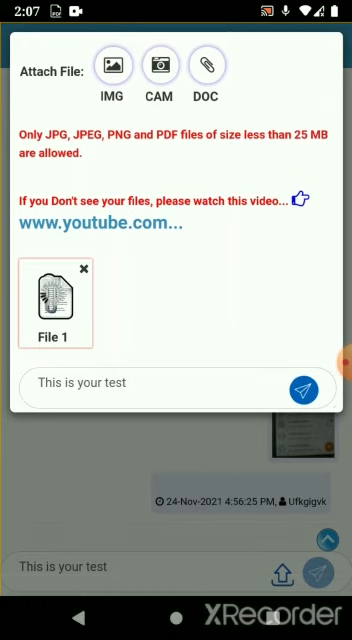
left_click(303, 389)
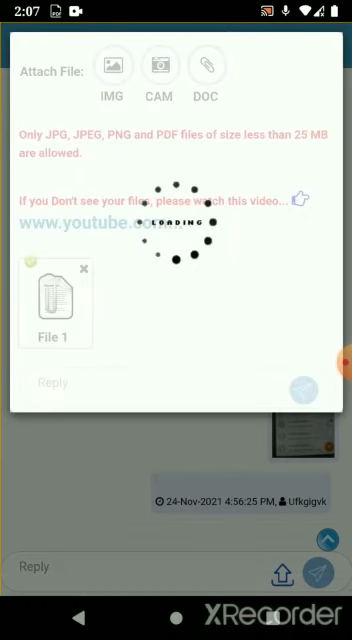
Step: Return to the group chat and scroll to the posted 'This is your test' message
left_click(314, 568)
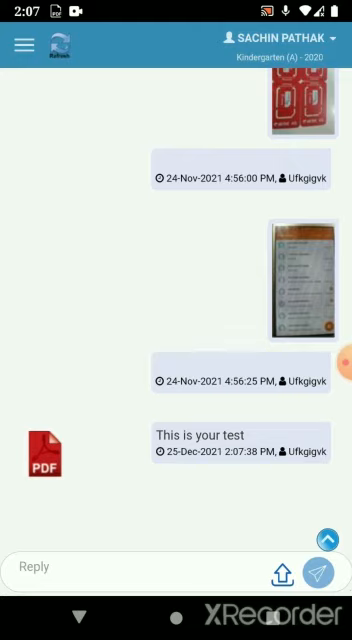
scroll("down", 3)
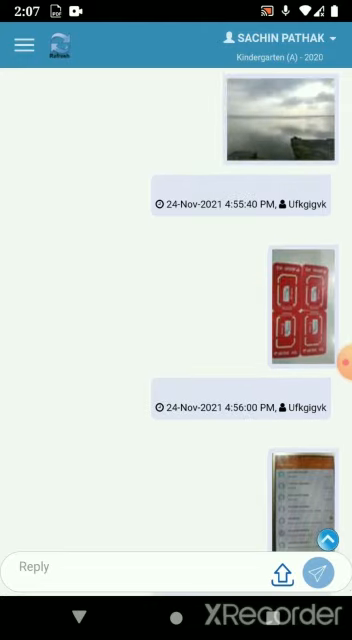
scroll("down", 3)
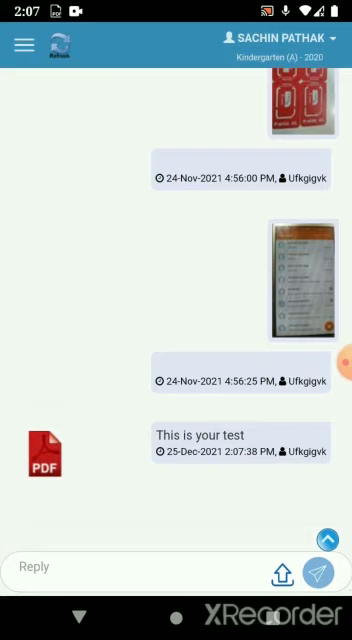